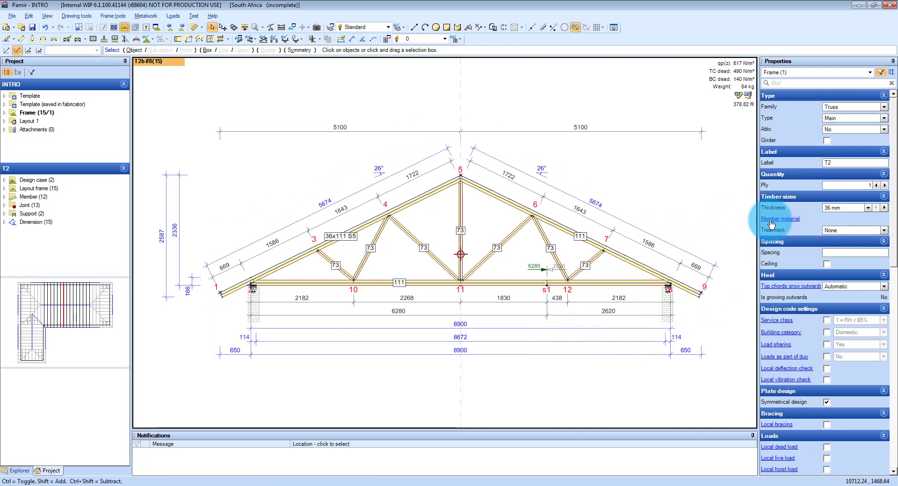
pyautogui.moveTo(791, 222)
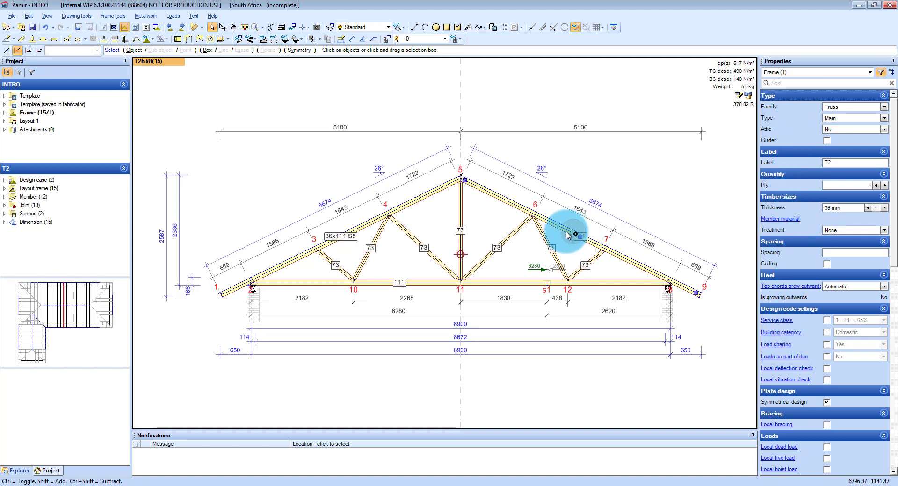
pyautogui.moveTo(490, 227)
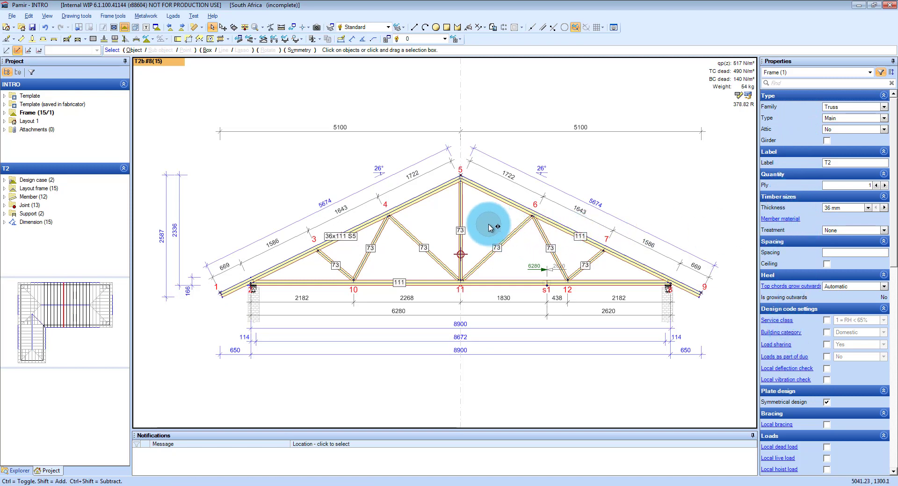
pyautogui.moveTo(488, 226)
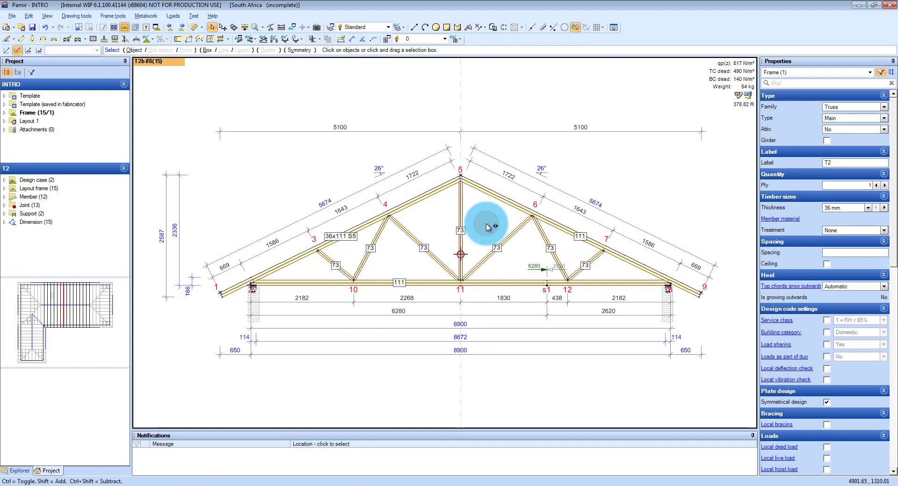
# - Cycle the T2 truss through automatic web patterns, then design it to show member stress percentages
pyautogui.press('shift+Right')
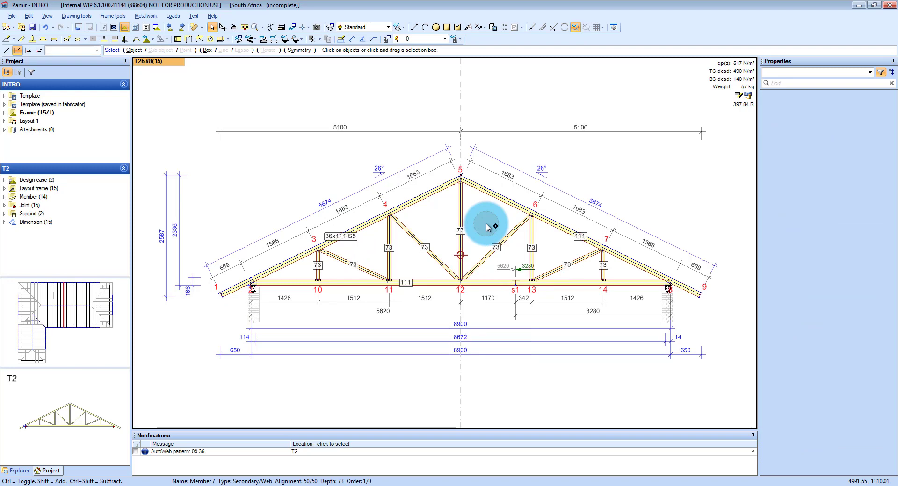
pyautogui.press('Shift+Left')
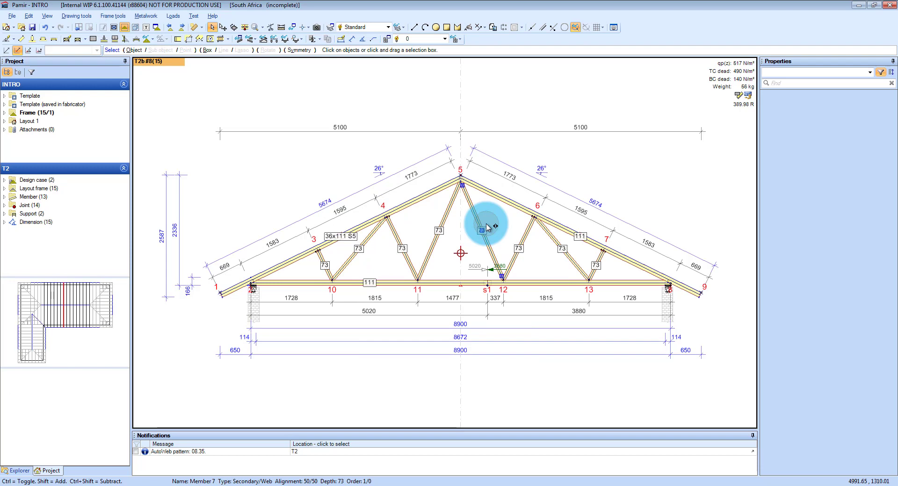
pyautogui.press('F10')
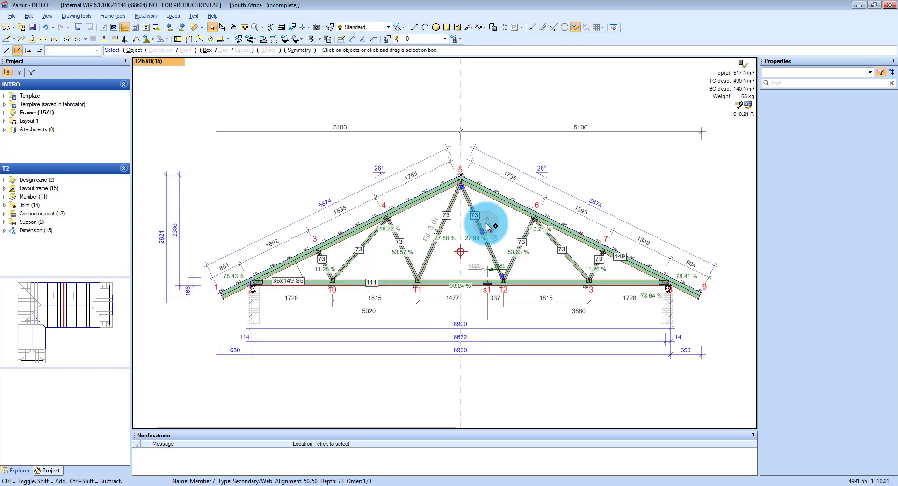
pyautogui.moveTo(458, 231)
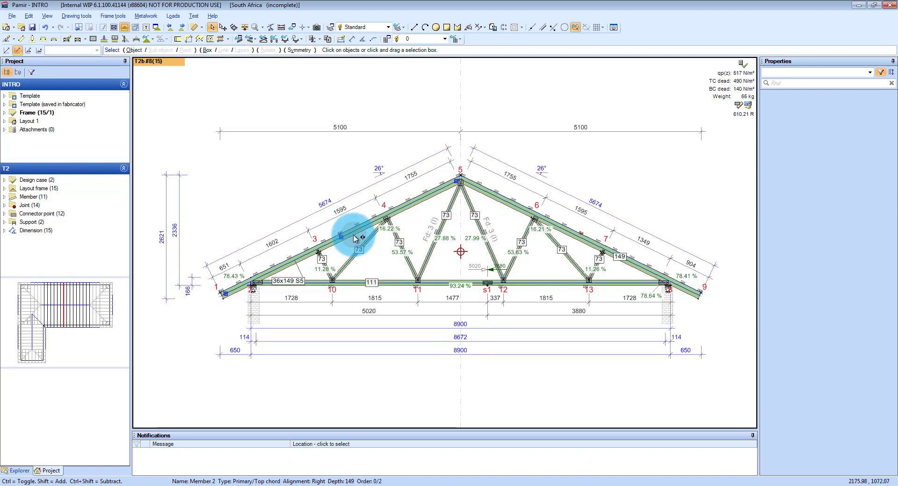
# - Select the T2 top chord and review its 36 x 149 S5 timber in Properties
pyautogui.click(361, 234)
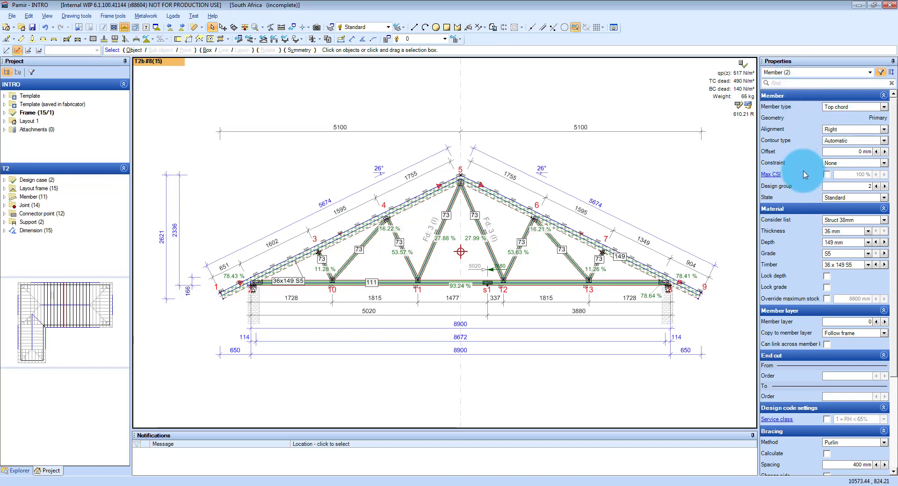
pyautogui.moveTo(807, 236)
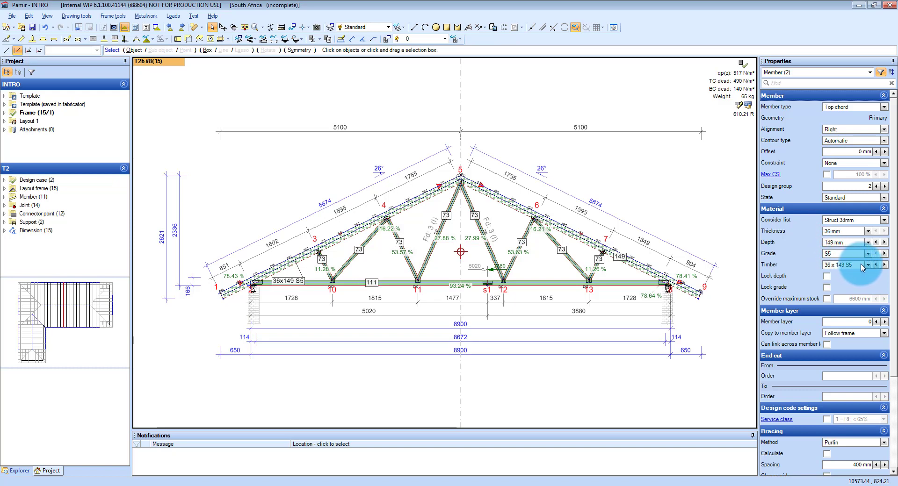
pyautogui.click(866, 265)
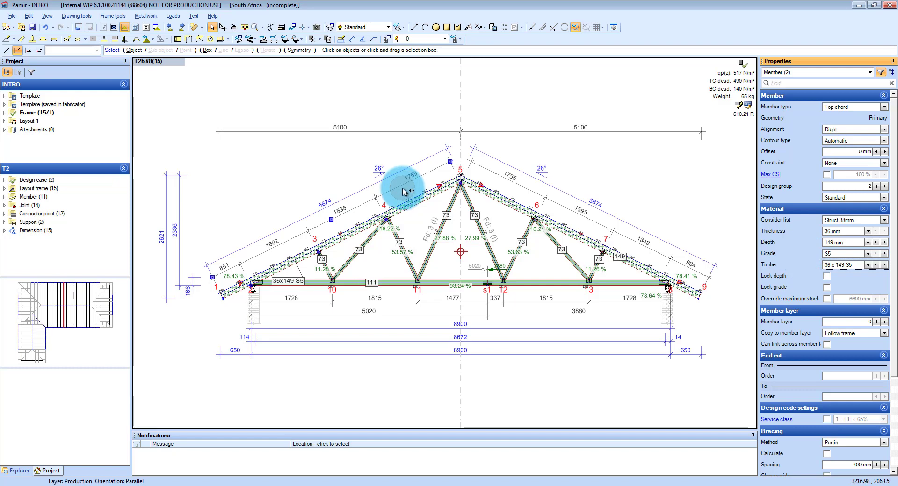
pyautogui.moveTo(336, 184)
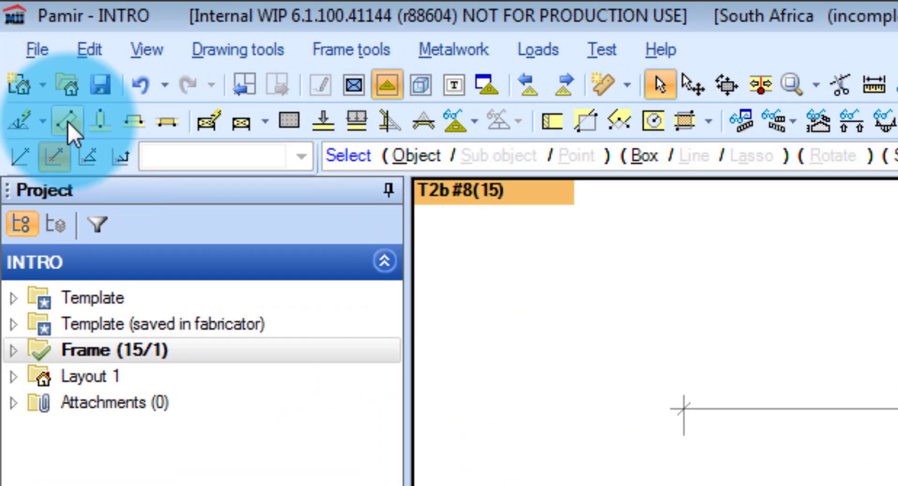
pyautogui.moveTo(98, 134)
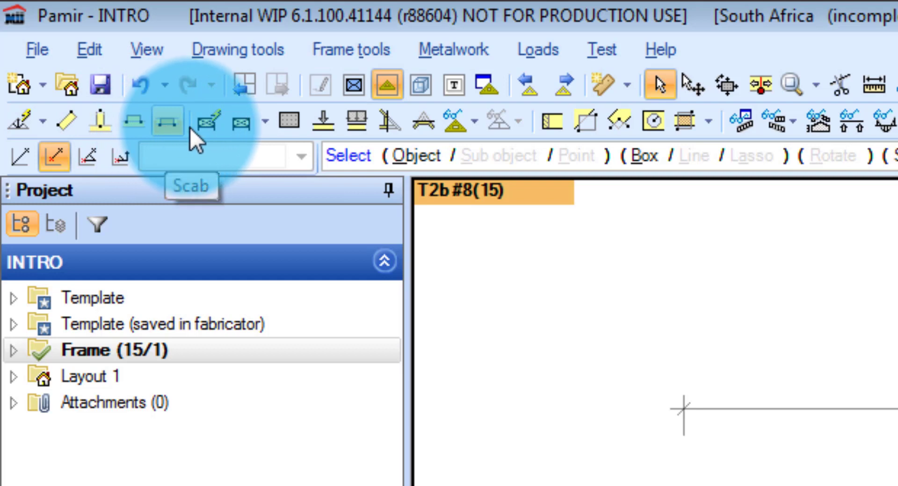
pyautogui.moveTo(208, 126)
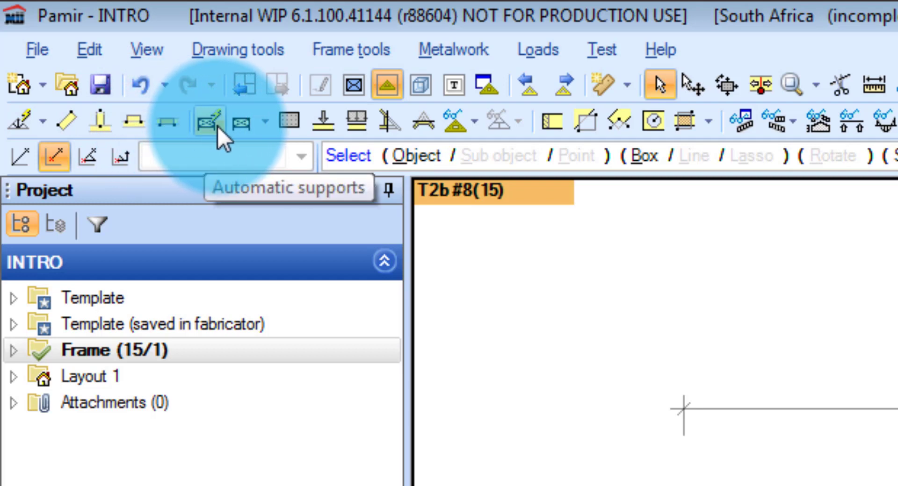
pyautogui.moveTo(289, 126)
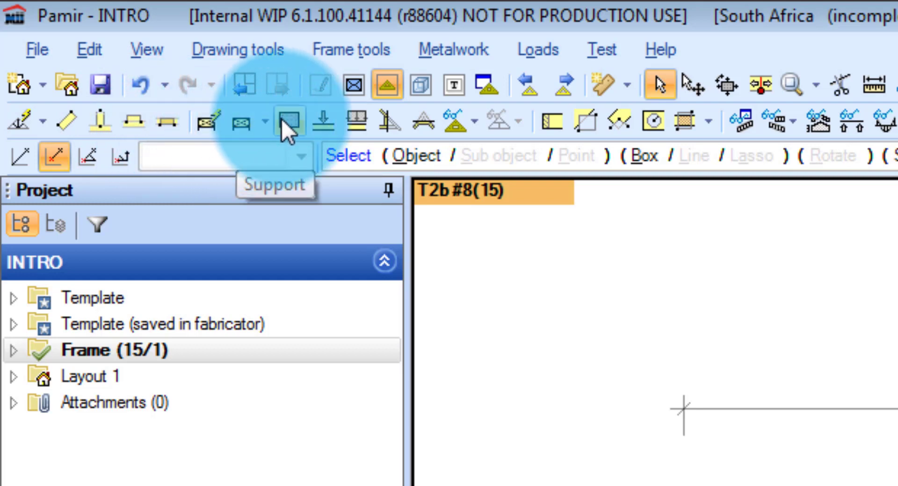
pyautogui.moveTo(499, 140)
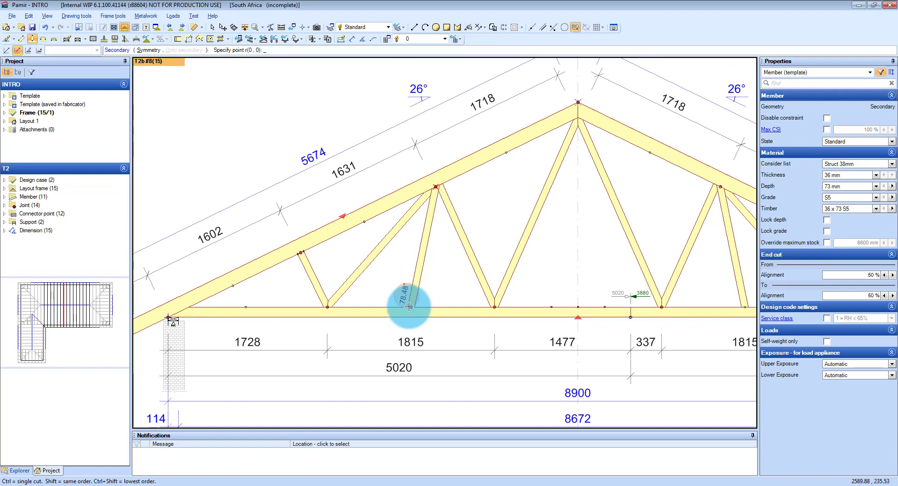
pyautogui.moveTo(411, 311)
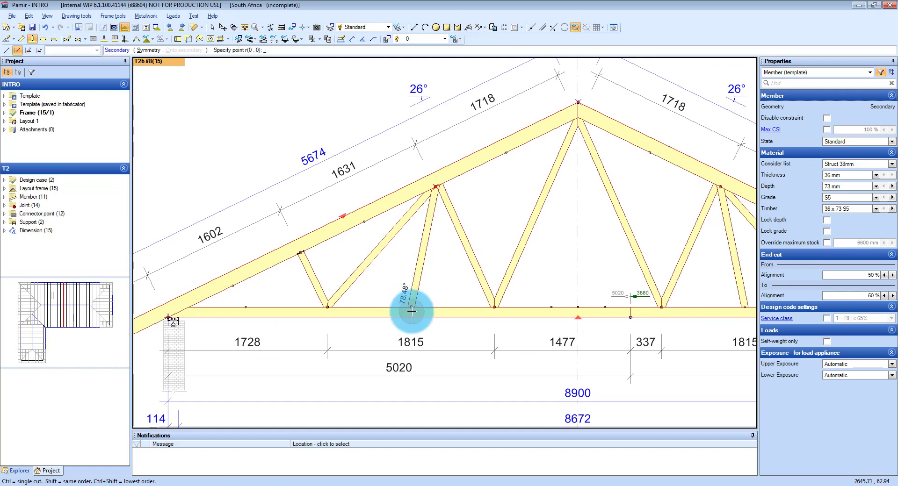
pyautogui.moveTo(414, 309)
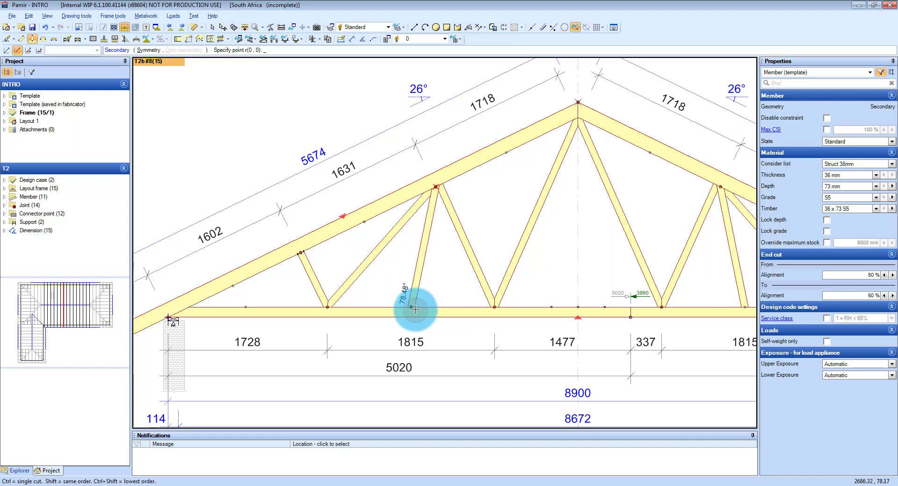
pyautogui.moveTo(412, 307)
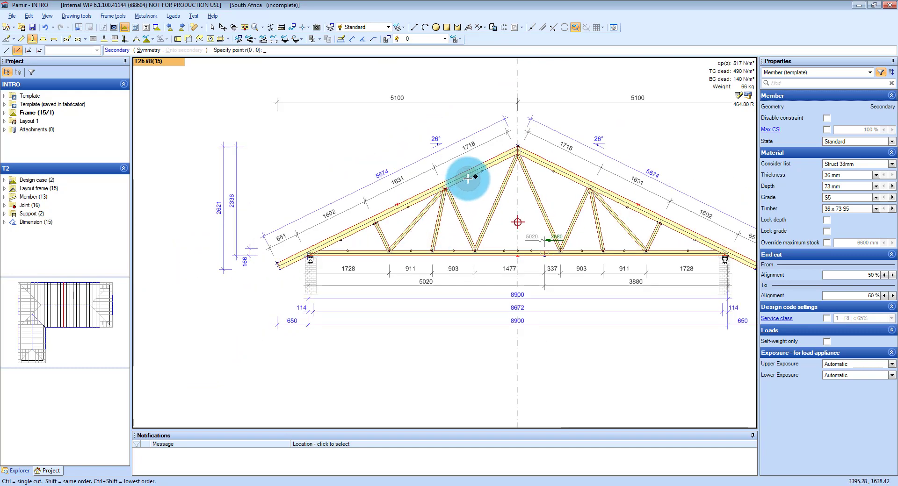
# - Display member sizes and joint numbers on T2, then switch to the 3D roof layout
pyautogui.press('Alt+1')
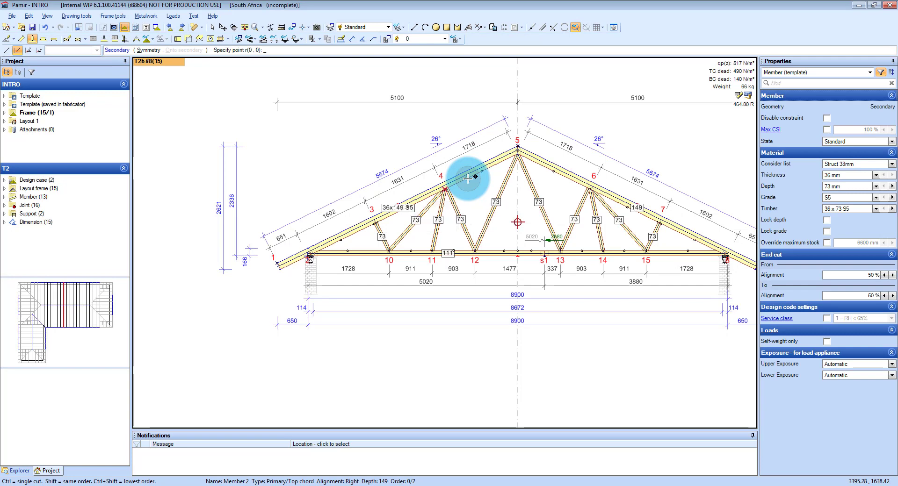
pyautogui.press('Alt+3')
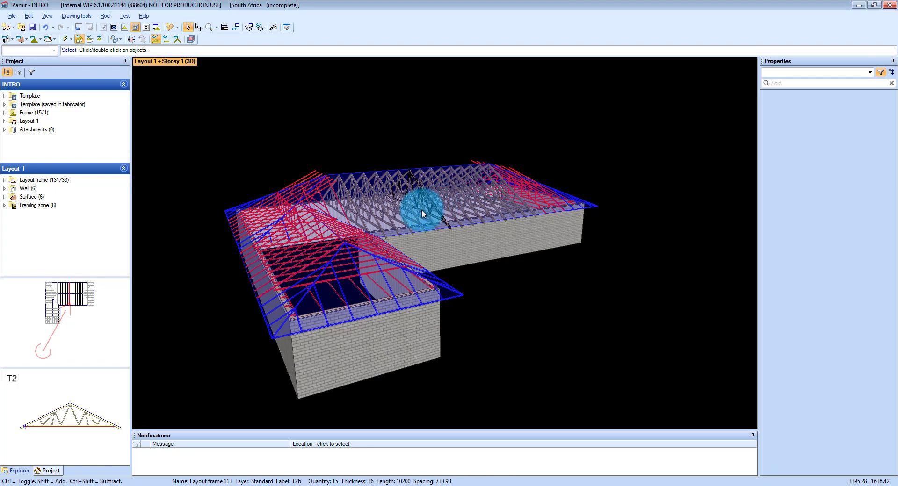
pyautogui.moveTo(420, 214); pyautogui.dragTo(321, 240)
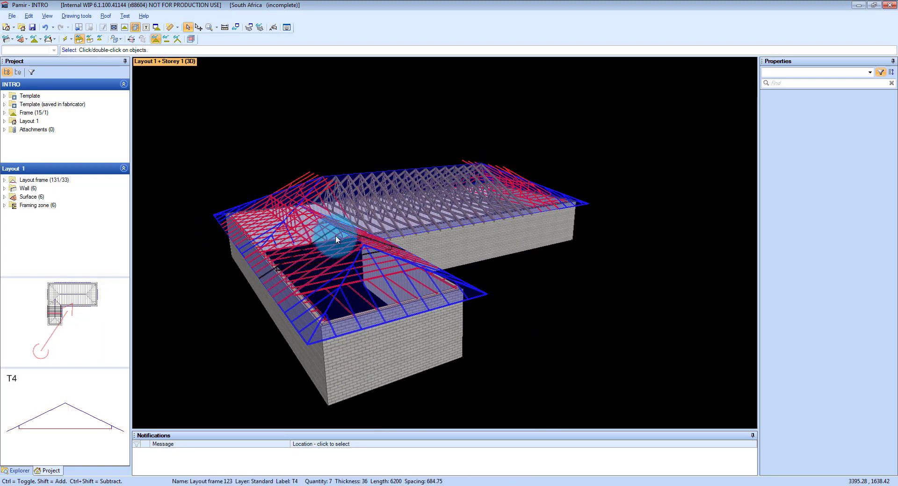
pyautogui.click(405, 217)
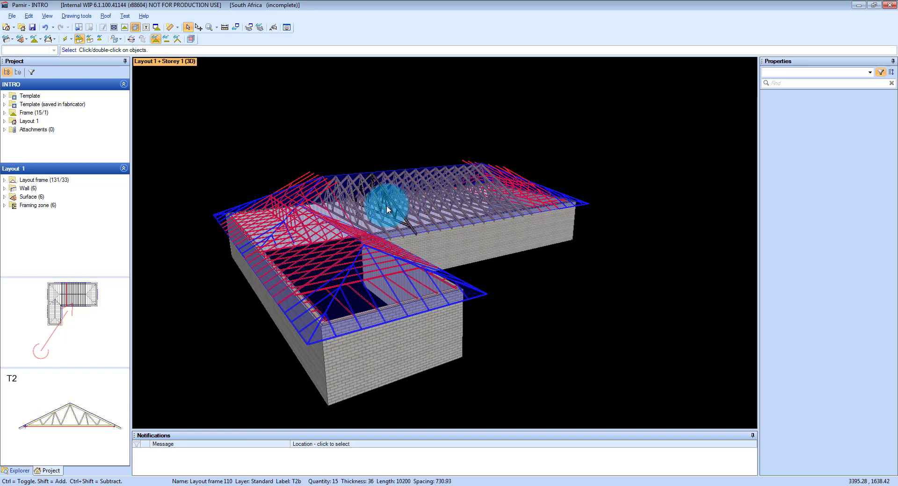
pyautogui.press('Alt+4')
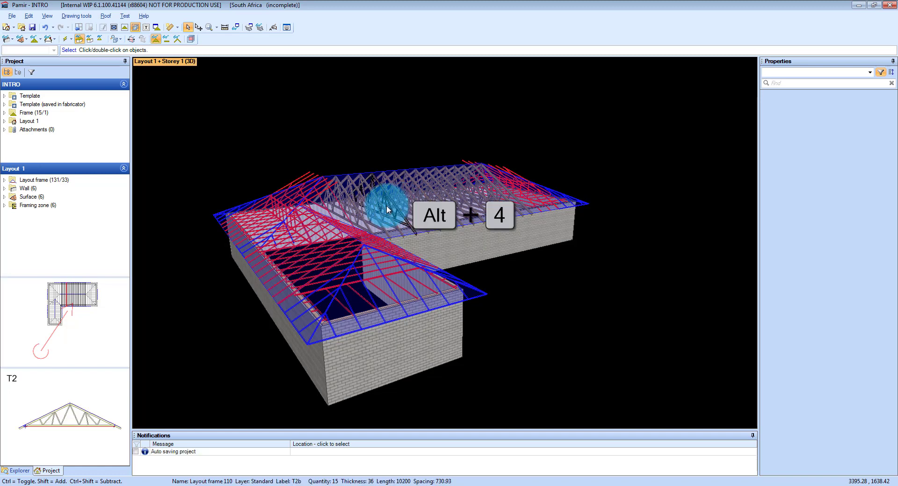
# - Switch the roof layout to the editable 2D truss plan showing 15 no. T2 and 7 no. T4
pyautogui.press('alt+4')
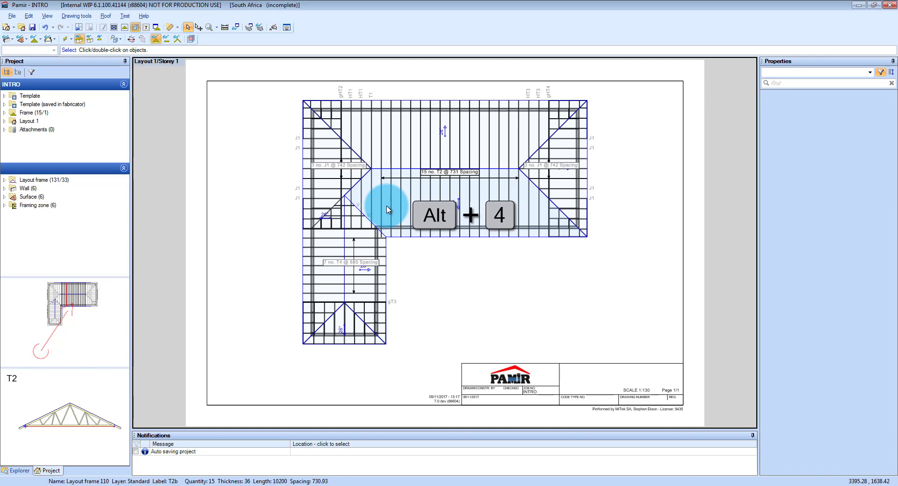
pyautogui.press('alt+4')
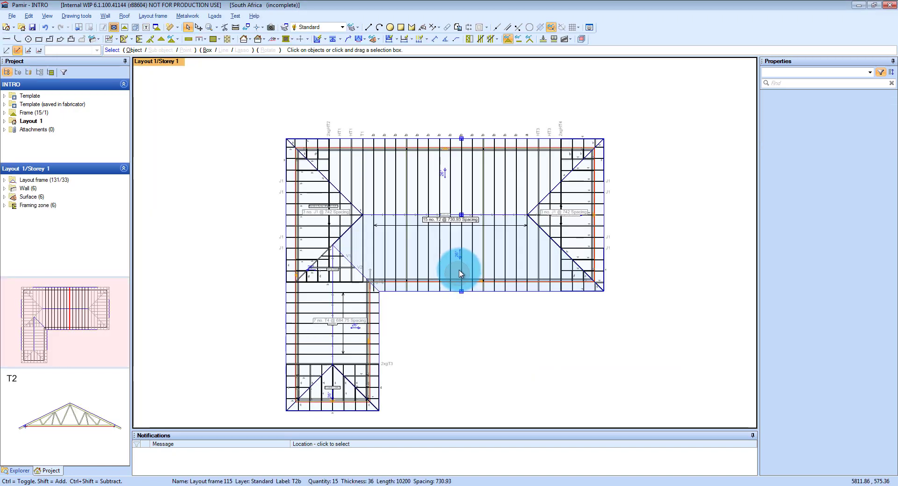
# - Clear the plan selection and open the T2b truss, used 15 times, in the truss editor
pyautogui.click(197, 203)
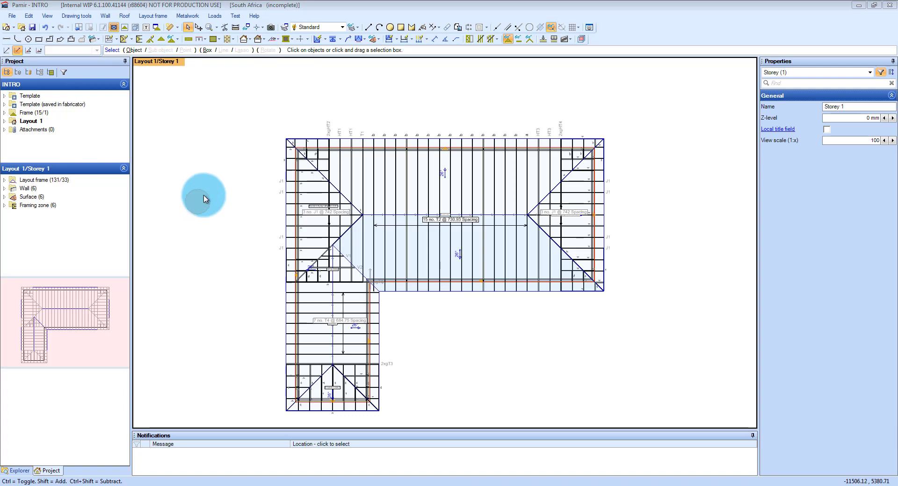
pyautogui.moveTo(217, 180)
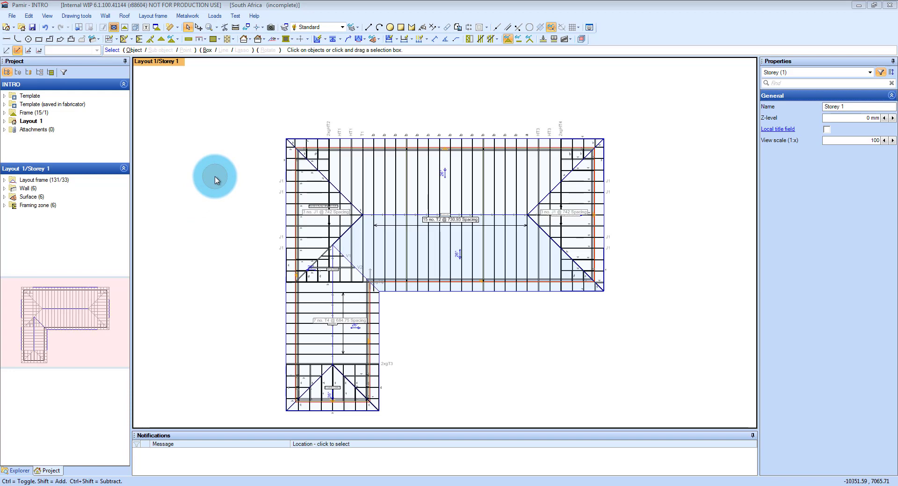
pyautogui.press('F9')
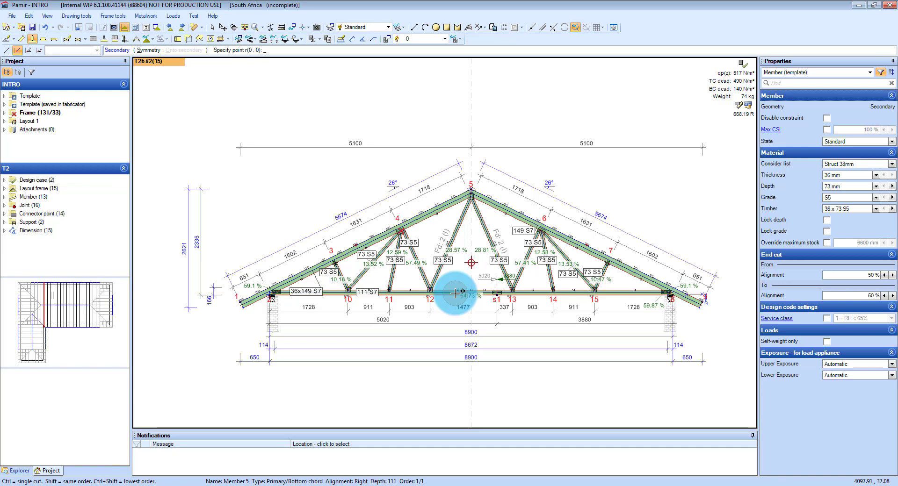
pyautogui.moveTo(437, 297)
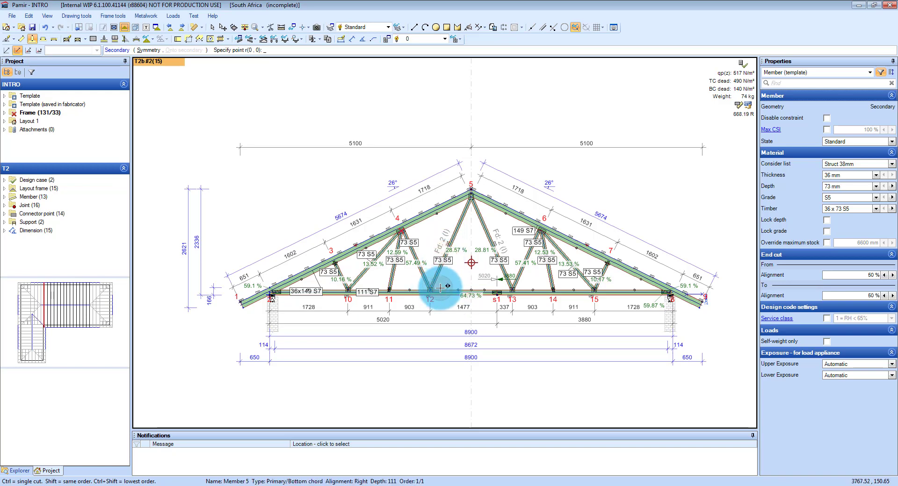